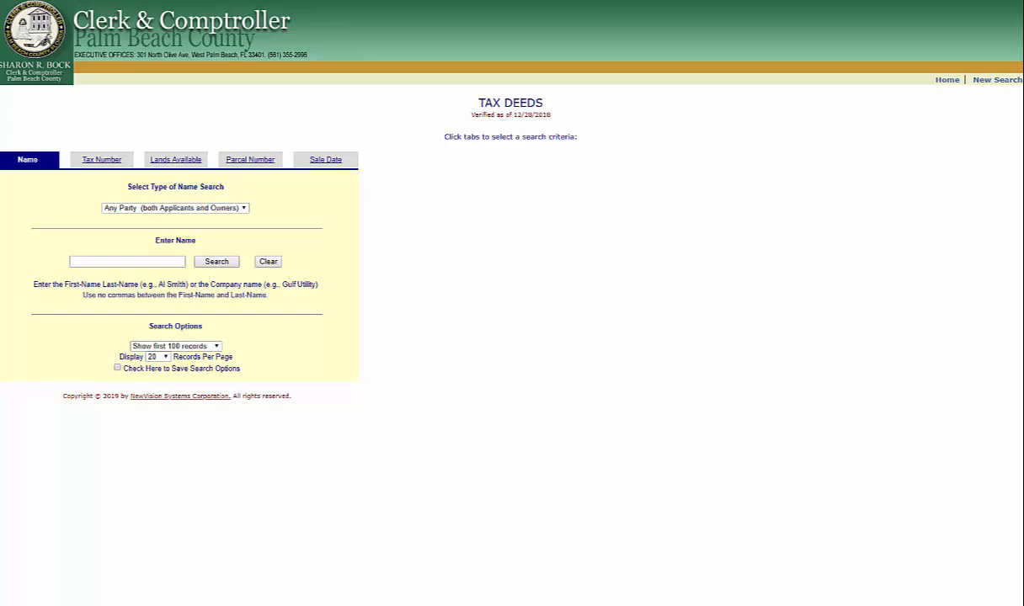
mouse_move(112, 154)
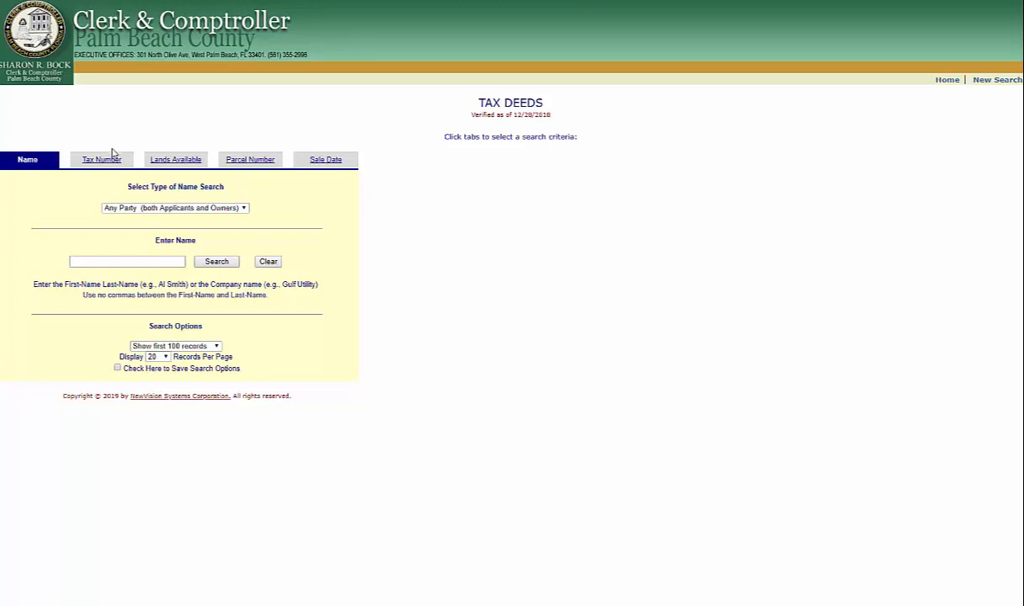
- Search by tax number and open the detail record for tax deed 582015
left_click(100, 159)
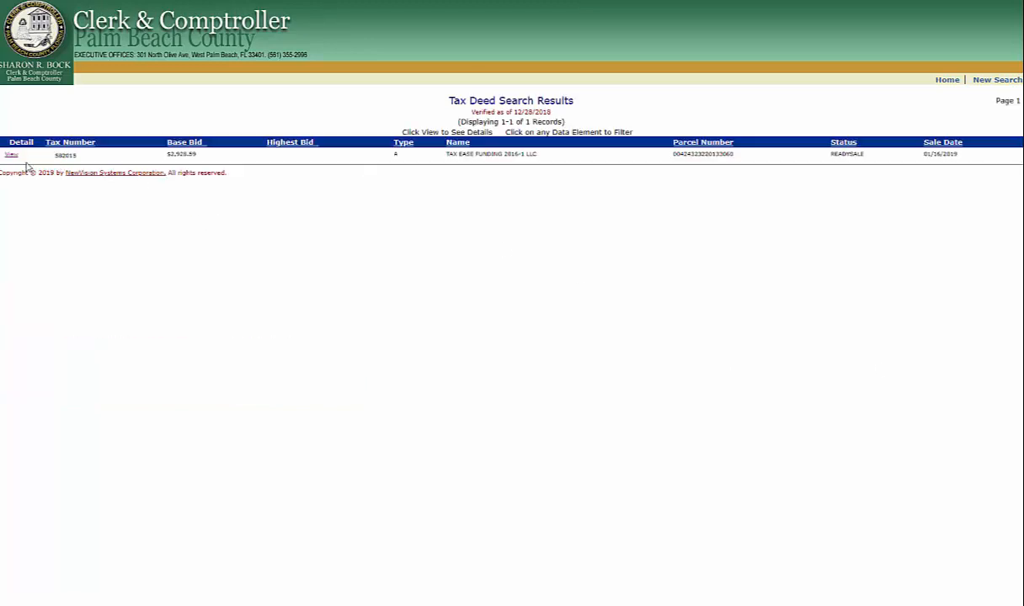
left_click(11, 155)
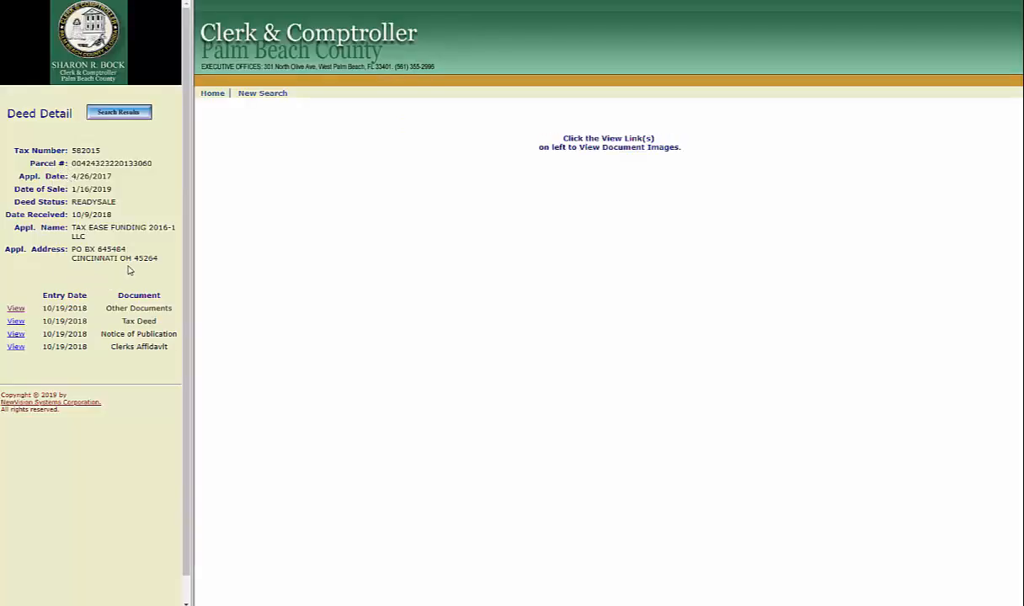
mouse_move(109, 311)
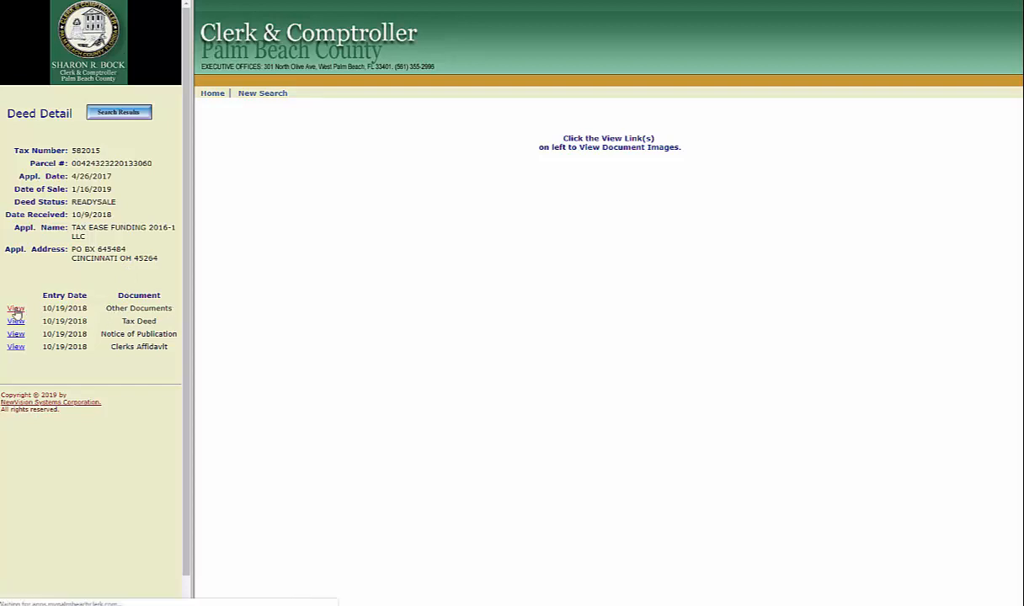
- View deed 582015's 48-page Other Documents and jump to page 4
left_click(15, 308)
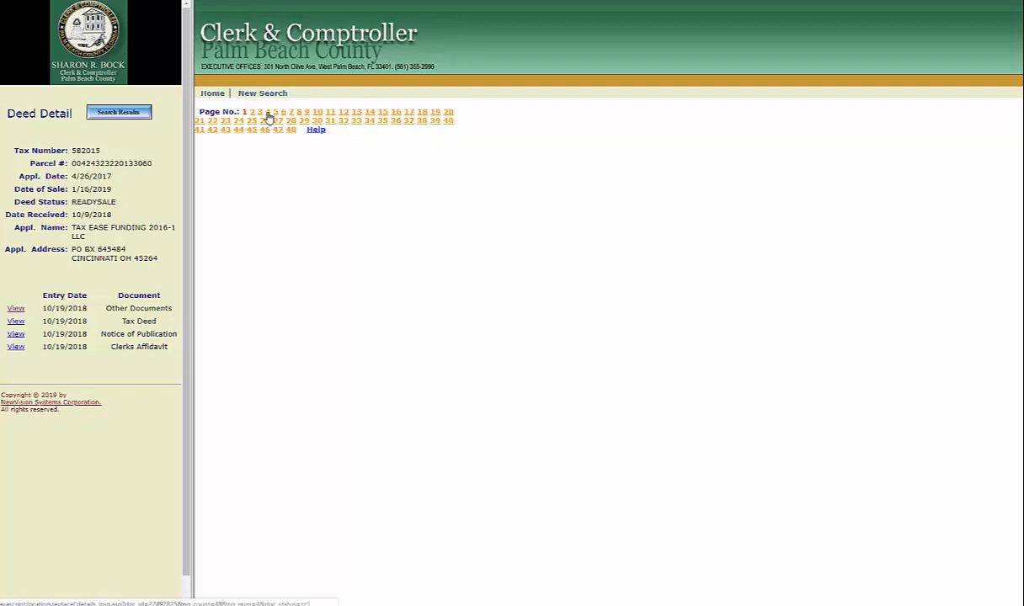
left_click(268, 112)
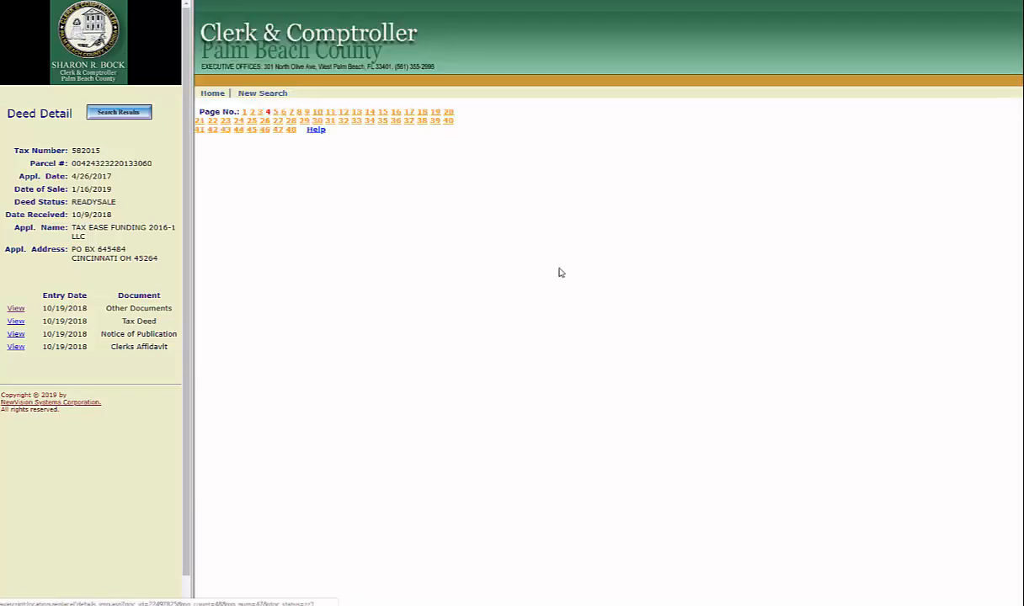
mouse_move(401, 217)
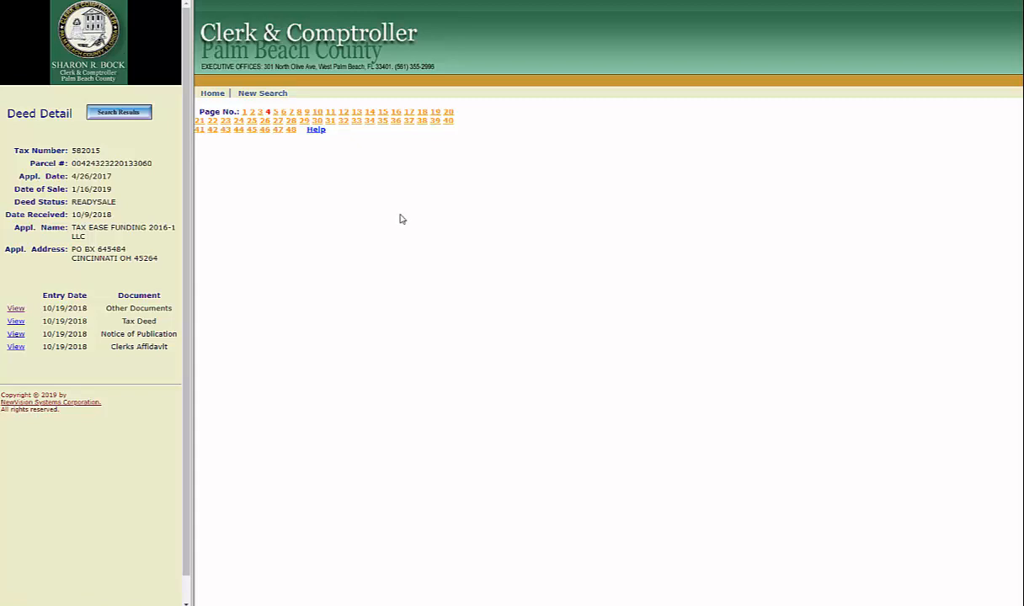
mouse_move(397, 235)
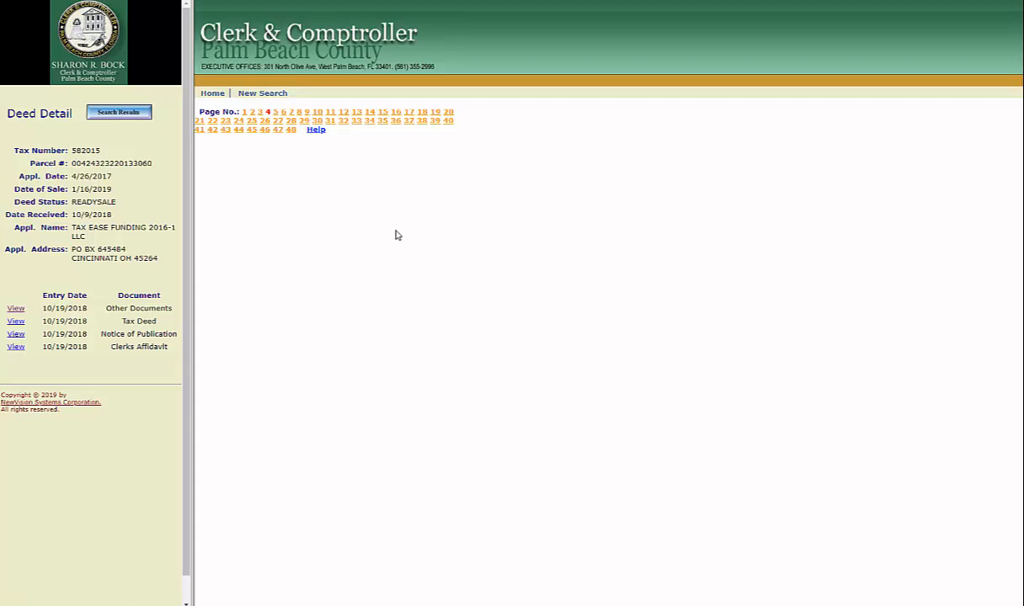
mouse_move(352, 229)
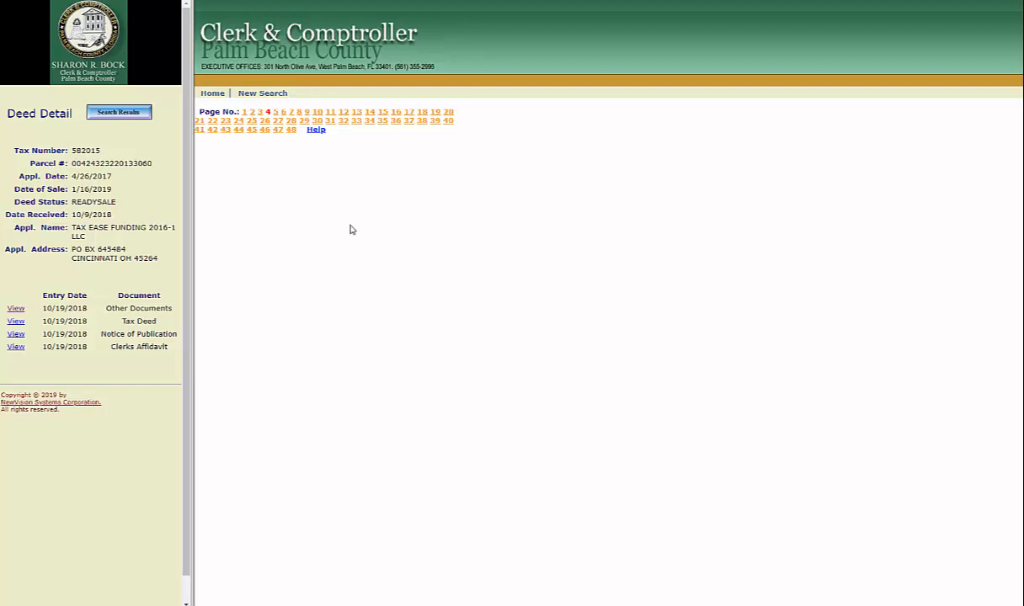
mouse_move(534, 310)
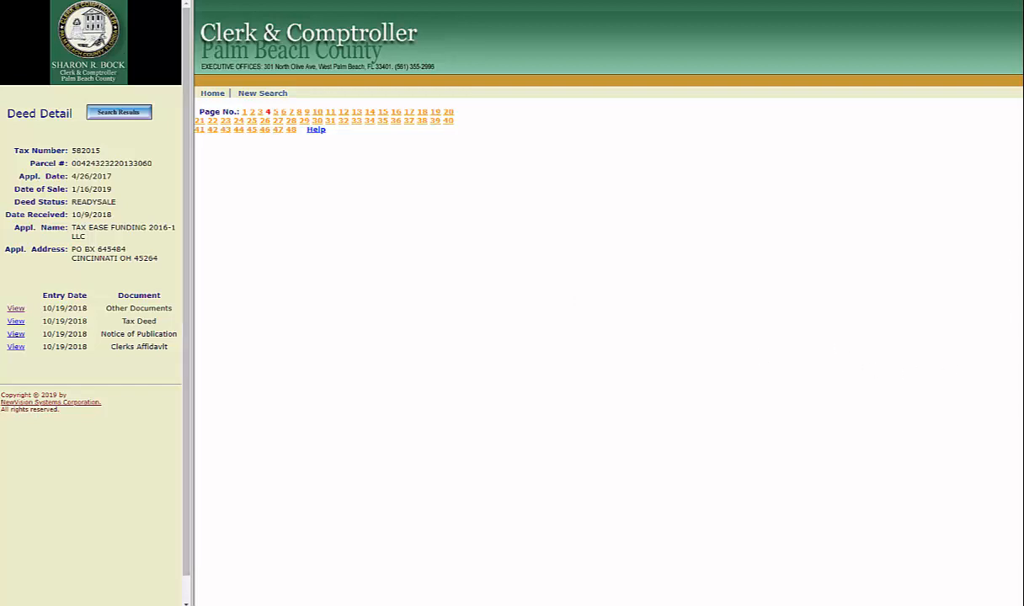
- Return to the Tax Deeds search page with the Tax Number tab selected
left_click(262, 93)
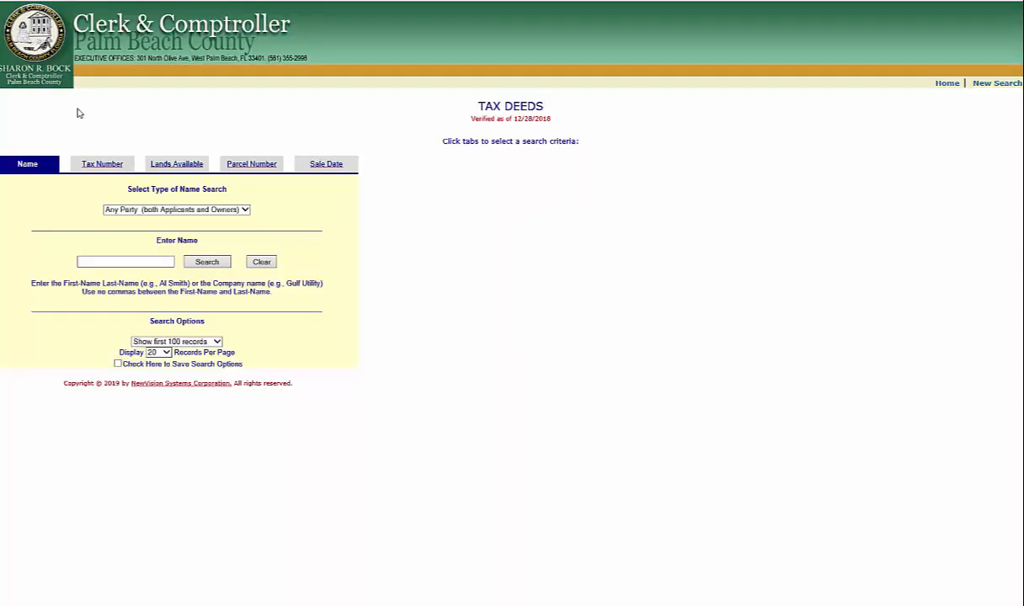
mouse_move(37, 101)
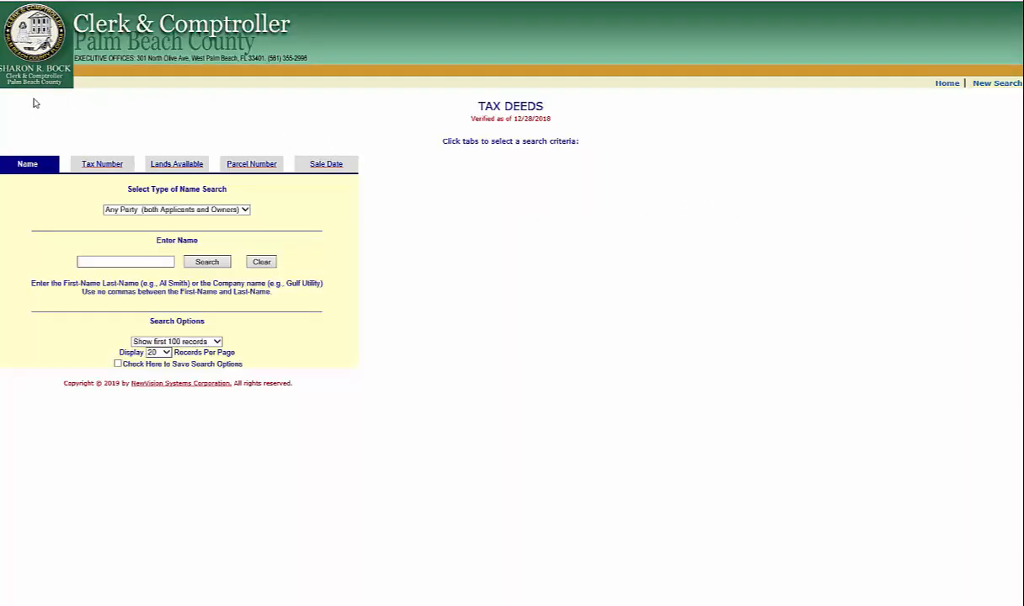
mouse_move(56, 126)
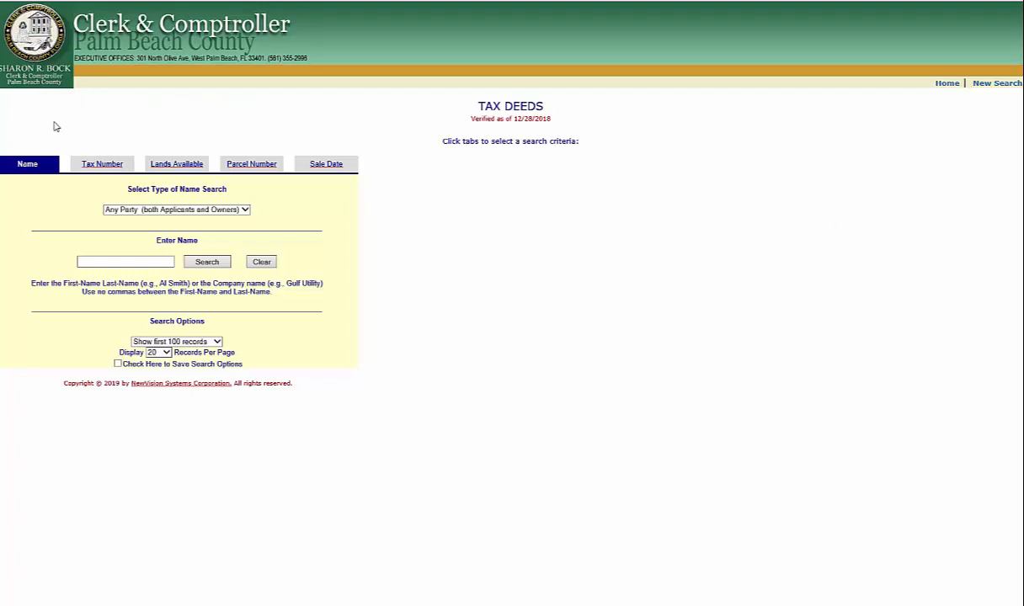
left_click(102, 164)
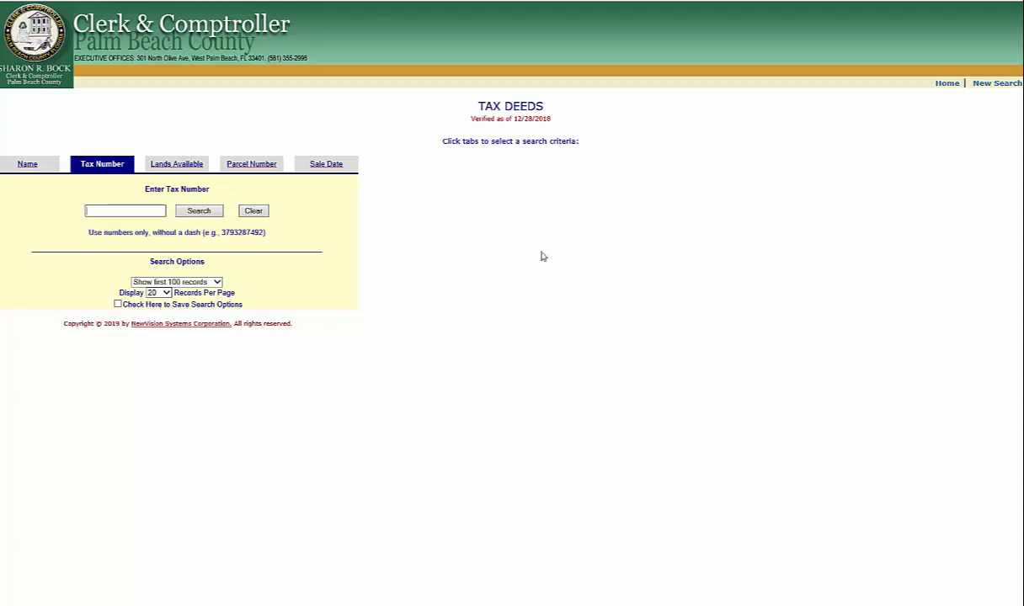
mouse_move(575, 322)
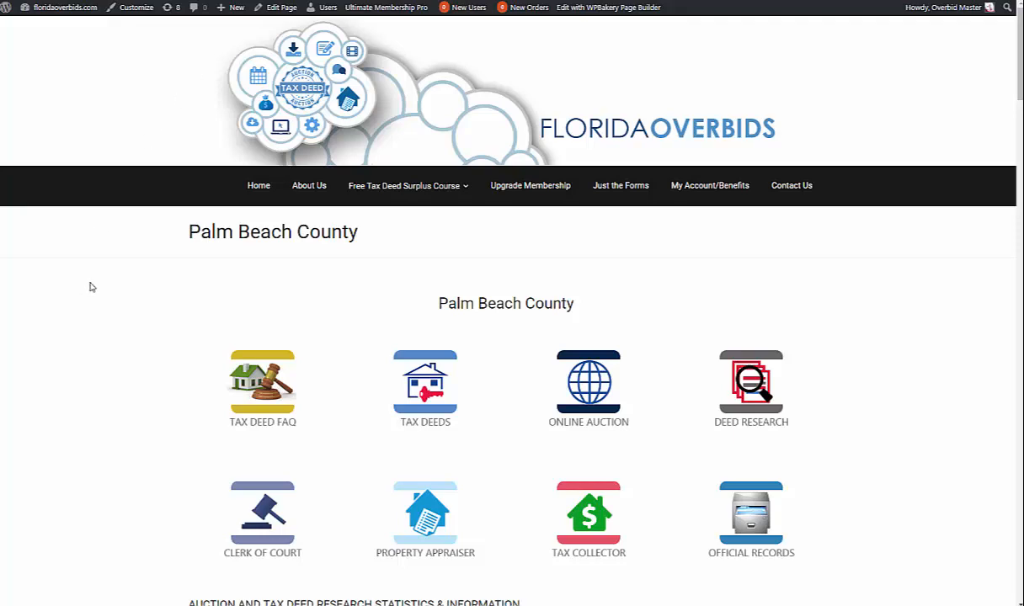
mouse_move(391, 250)
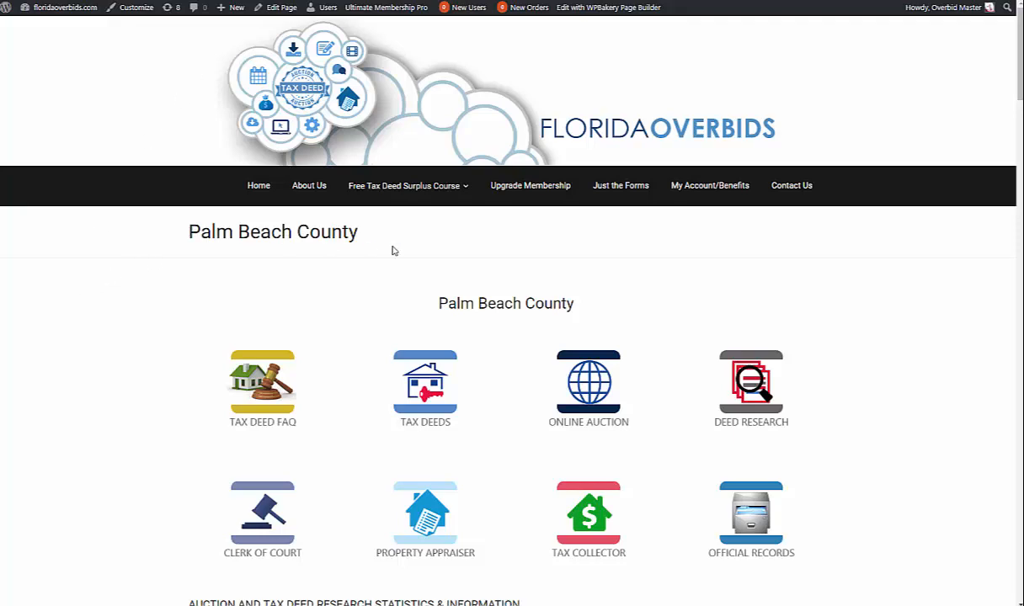
- Scroll the Florida Overbids Palm Beach County page to its Important Information notes
scroll("down", 3)
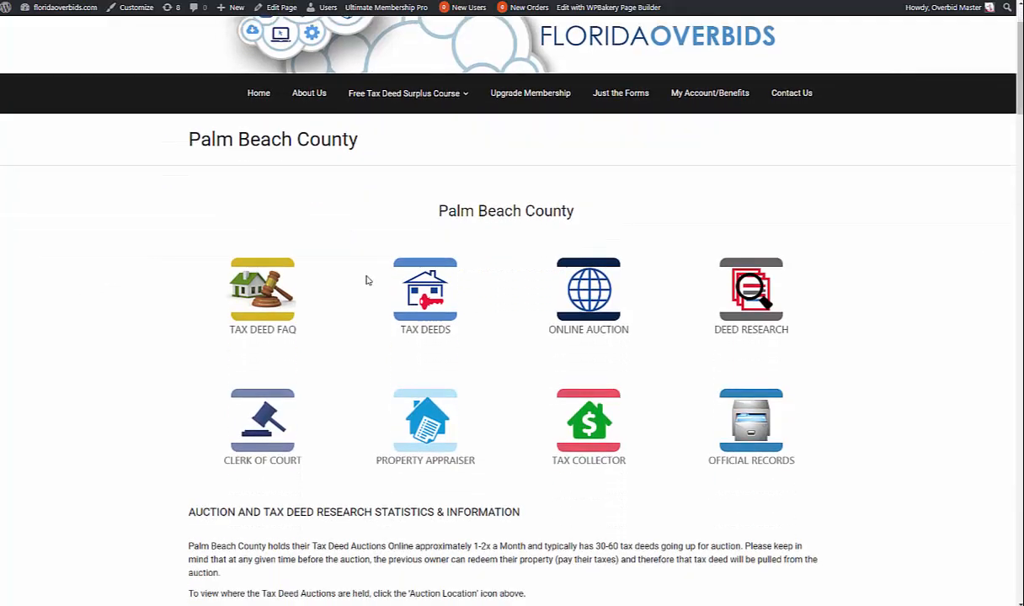
scroll("down", 3)
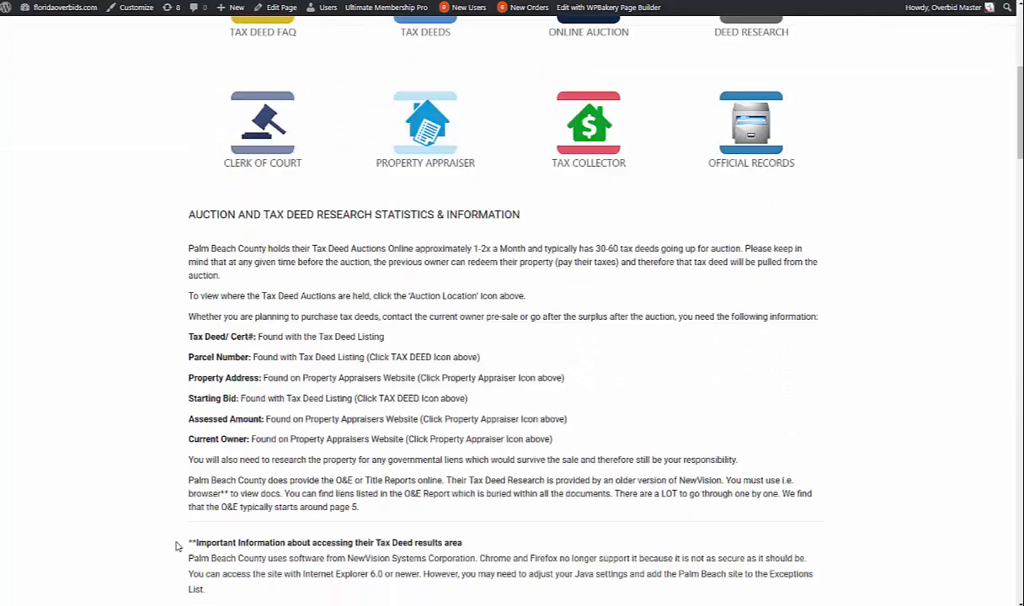
mouse_move(484, 569)
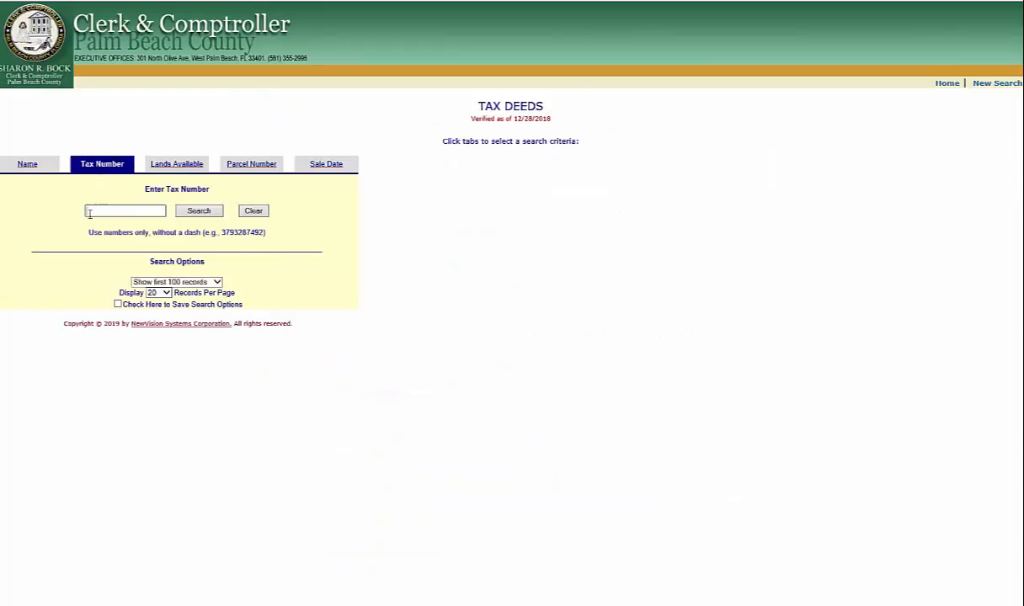
- Search 582015, reopen its deed detail, and launch the Other Documents viewer
type("582015")
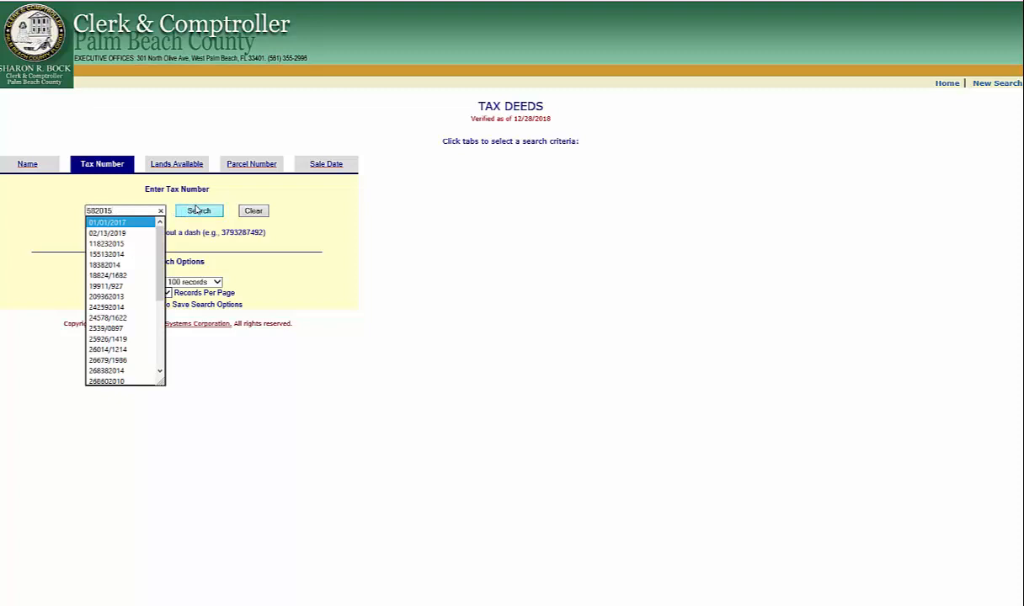
left_click(198, 211)
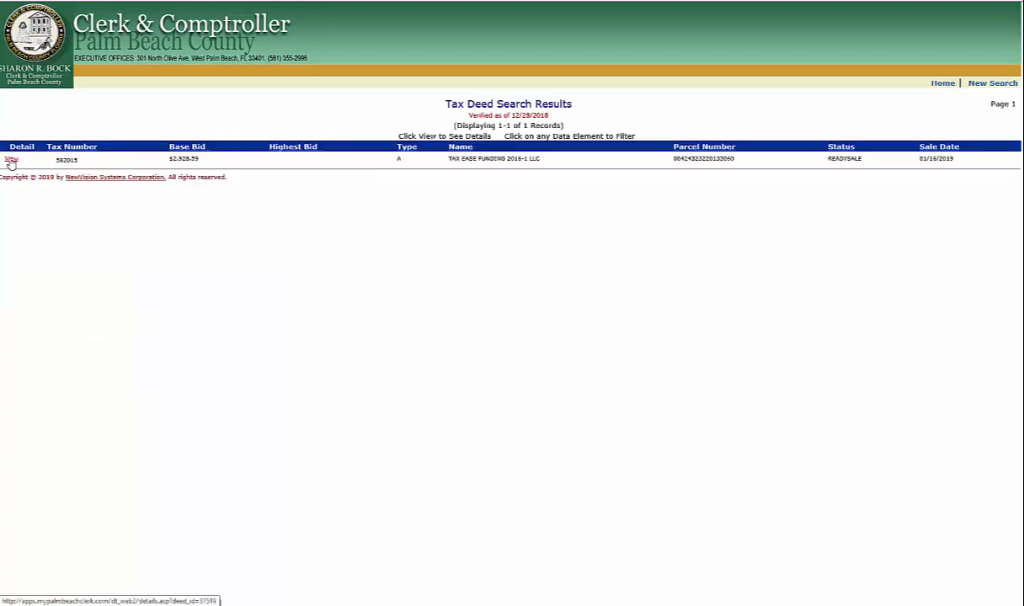
left_click(11, 159)
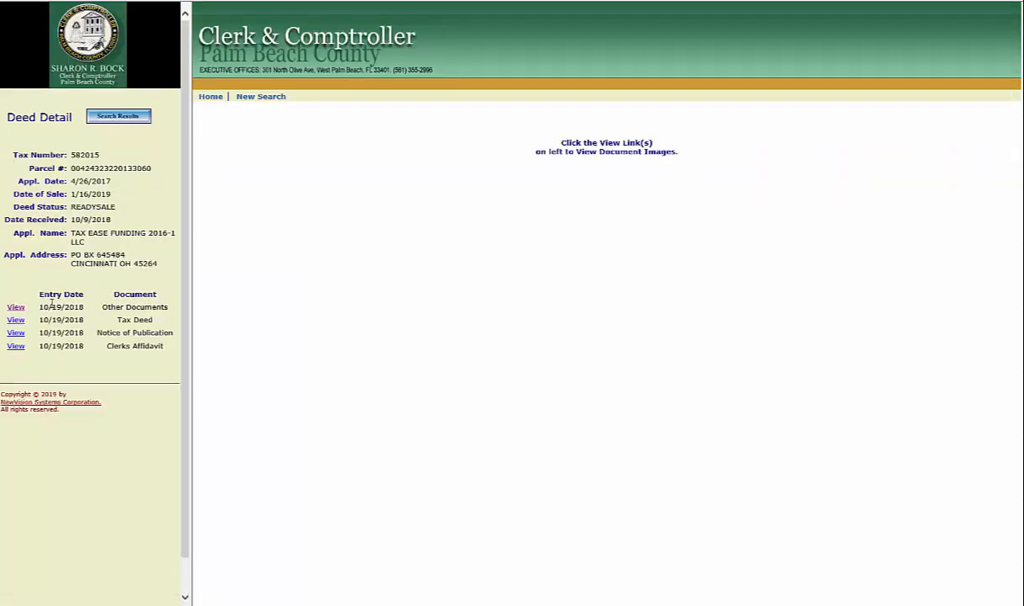
left_click(15, 307)
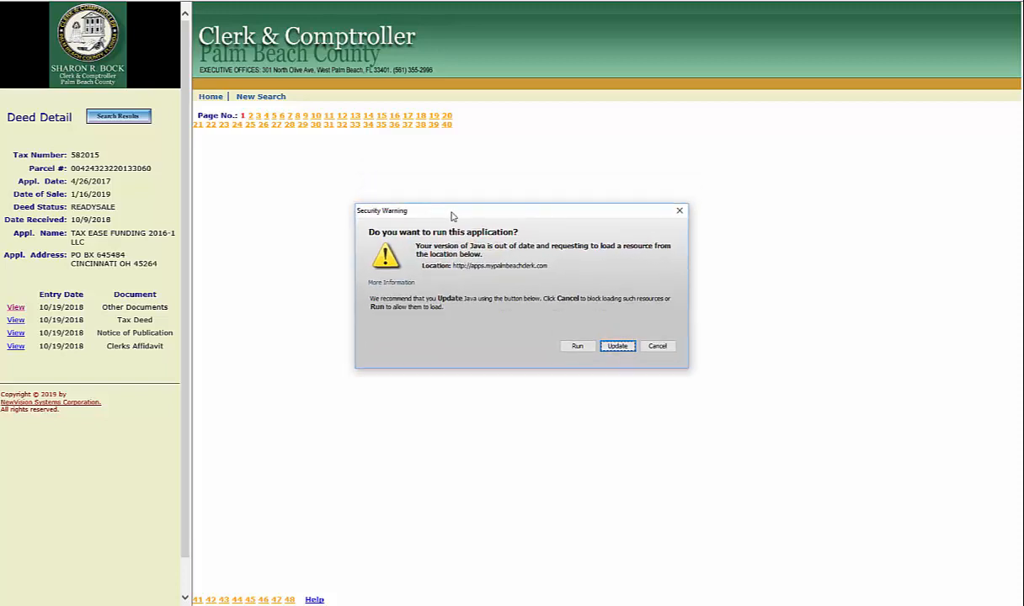
mouse_move(461, 213)
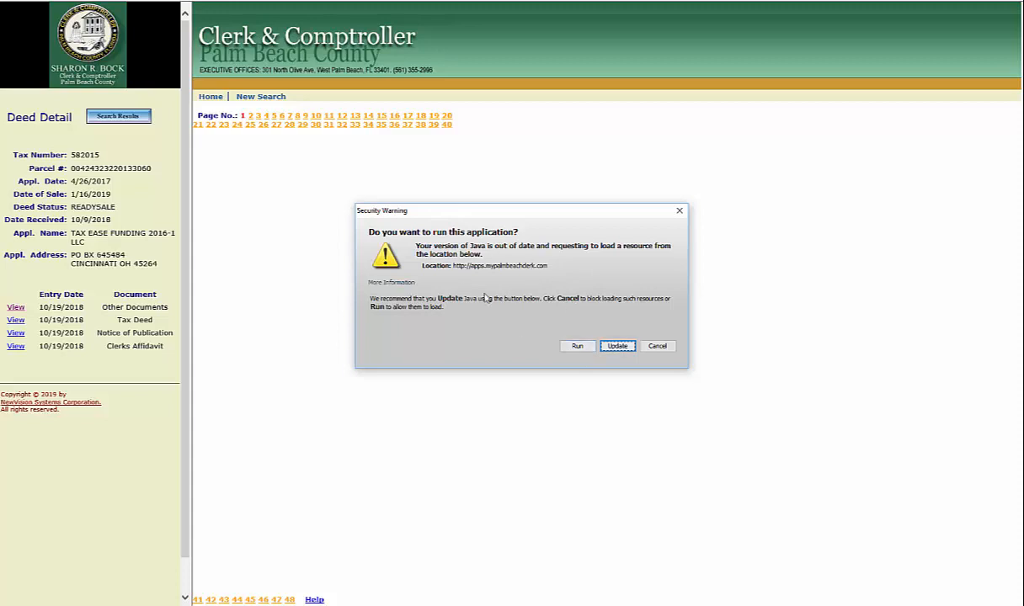
- Allow the Java viewer to run, showing page 1, the Certification of Tax Deed Application
left_click(657, 346)
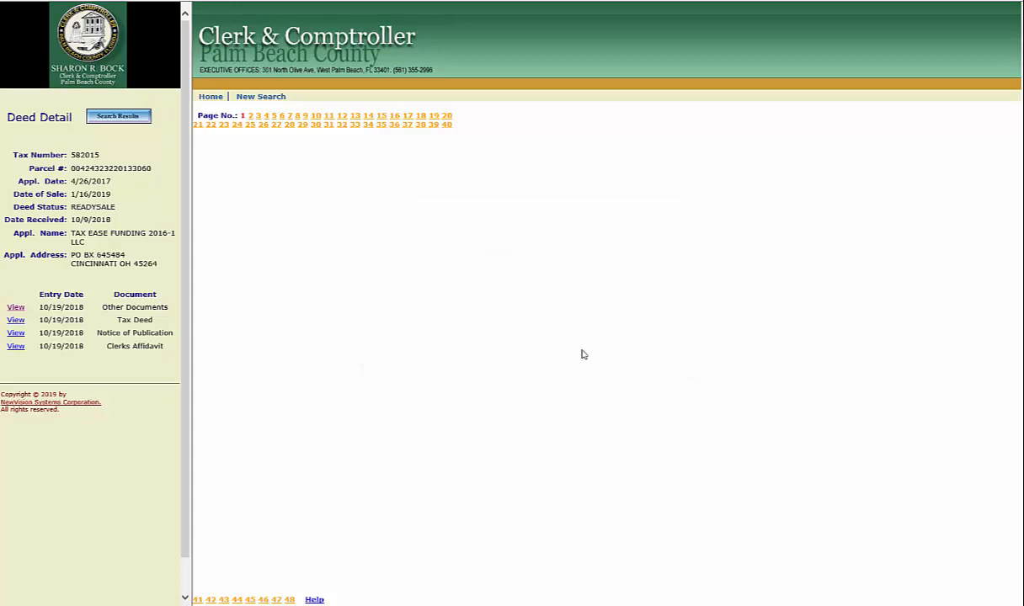
left_click(15, 320)
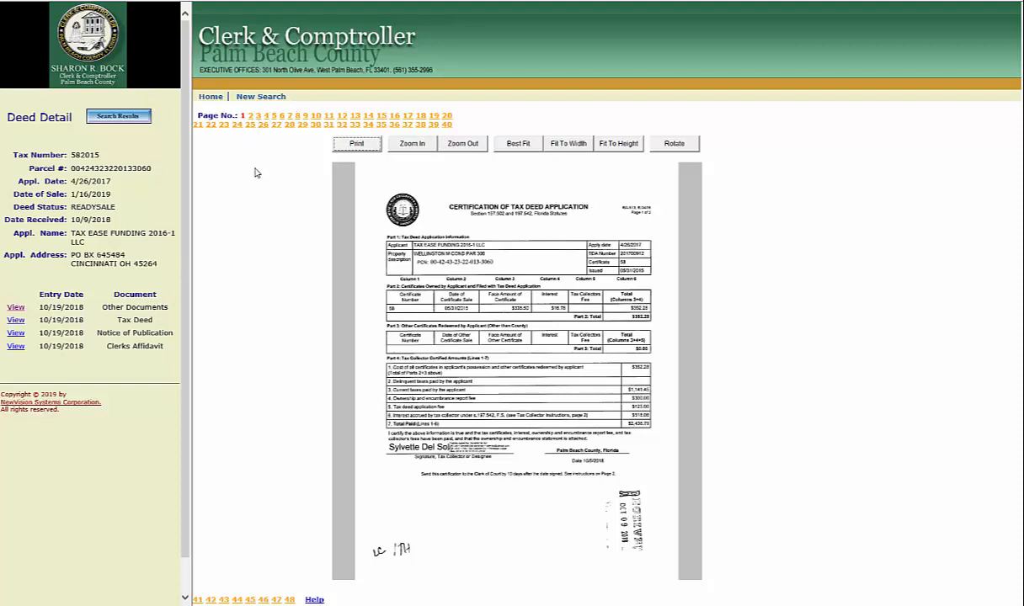
mouse_move(255, 196)
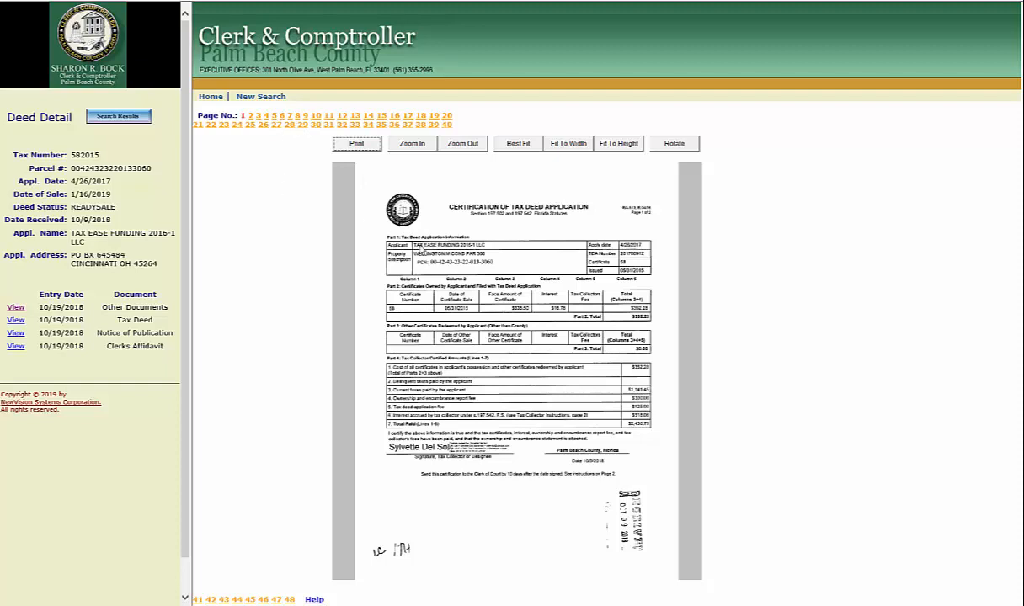
mouse_move(326, 146)
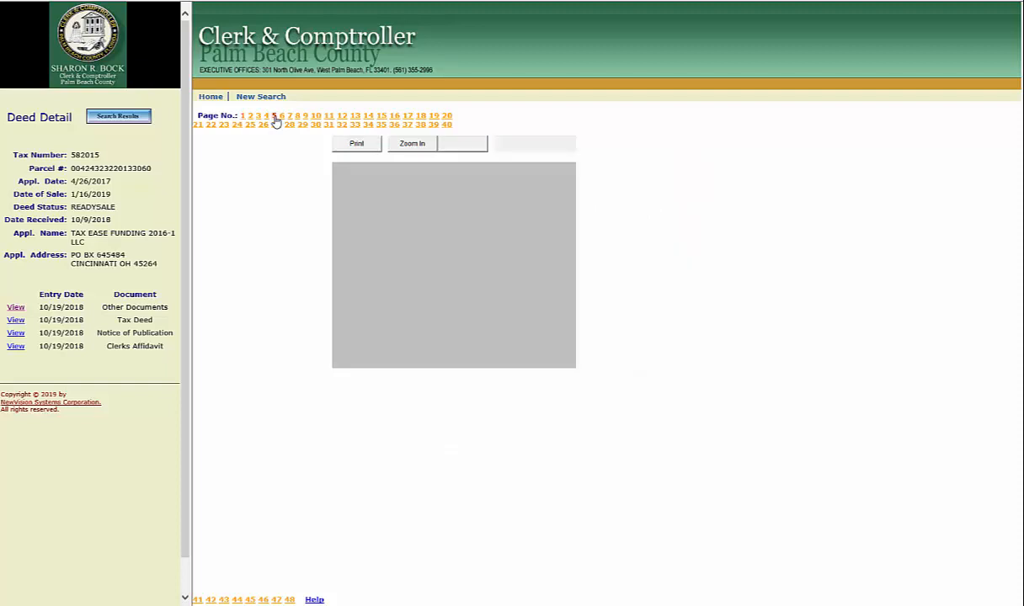
- Page through page 5 to page 6, the Property Information Report notice schedule
left_click(273, 116)
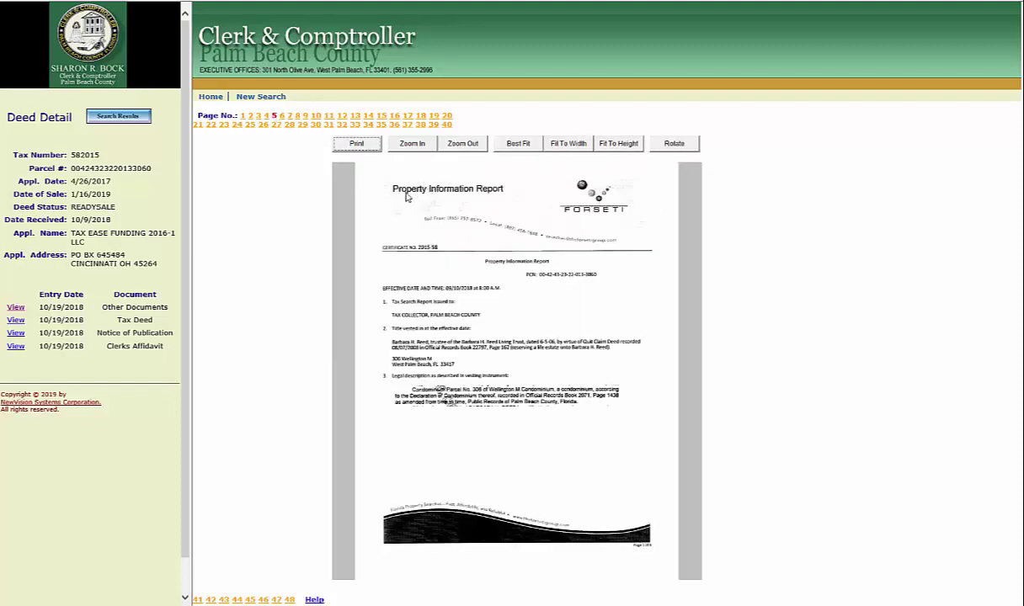
mouse_move(542, 205)
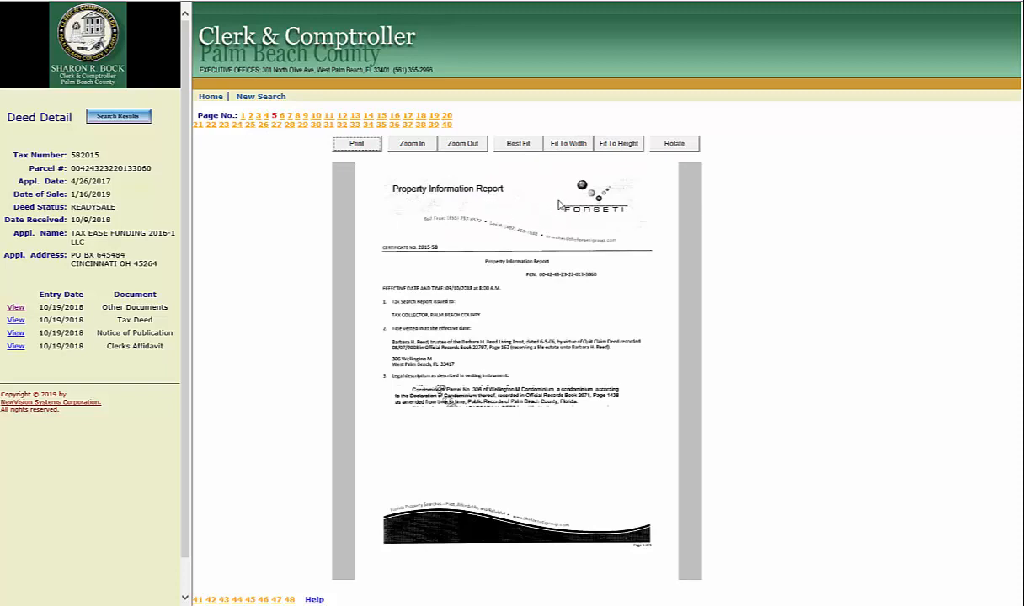
mouse_move(532, 244)
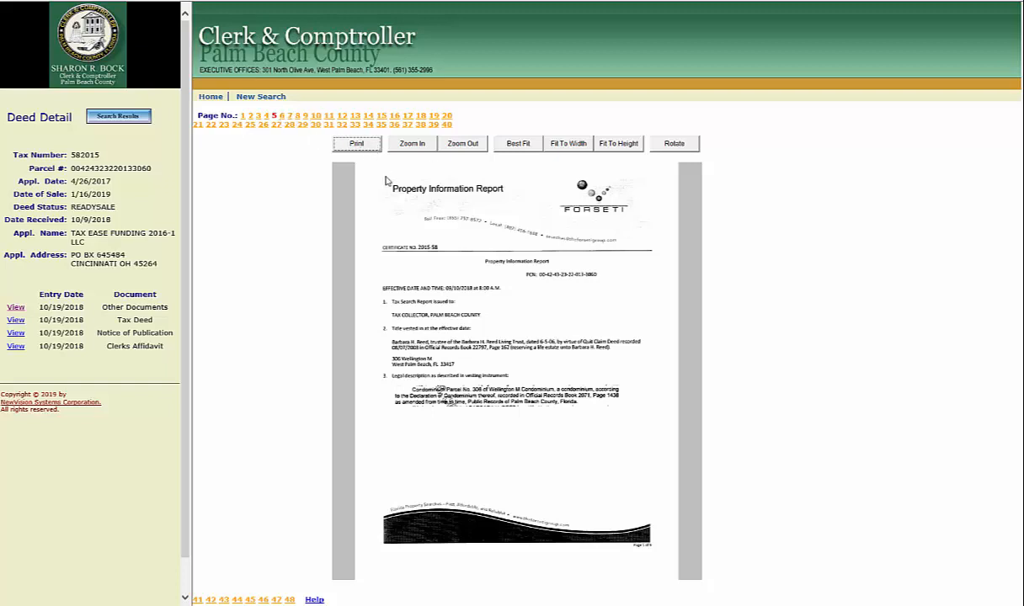
mouse_move(509, 275)
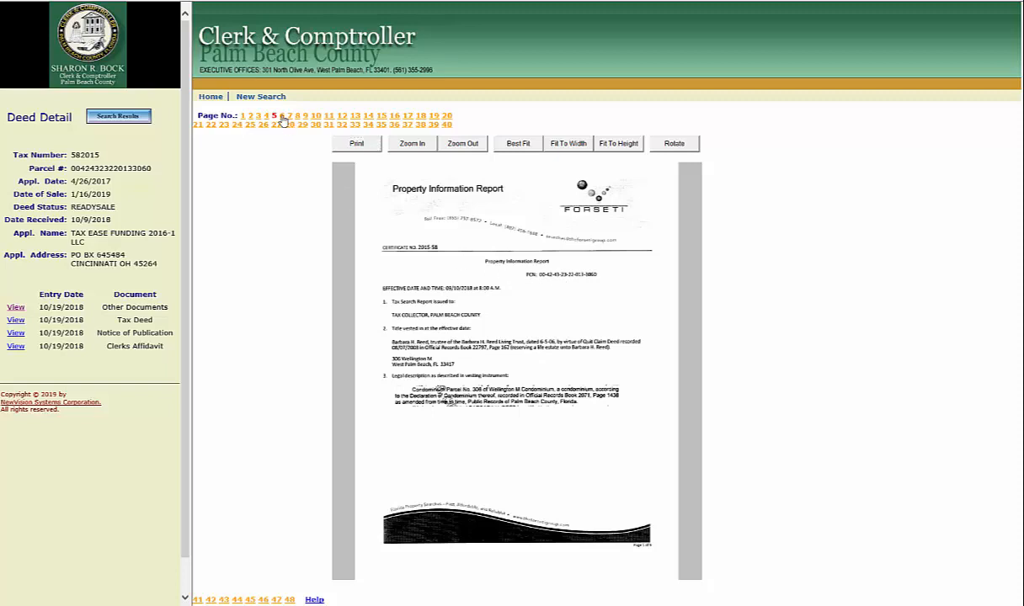
left_click(283, 115)
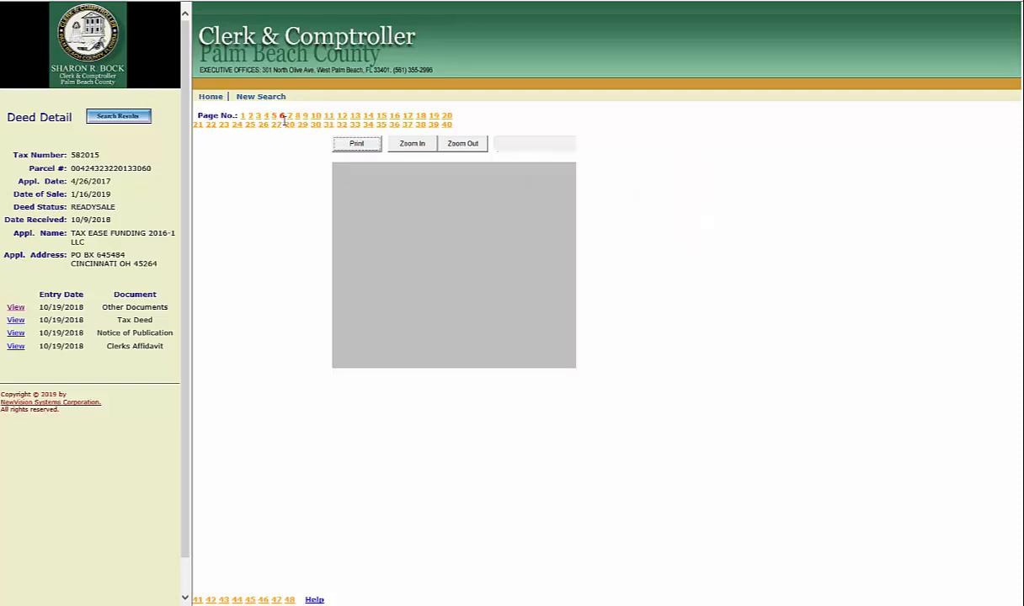
left_click(282, 115)
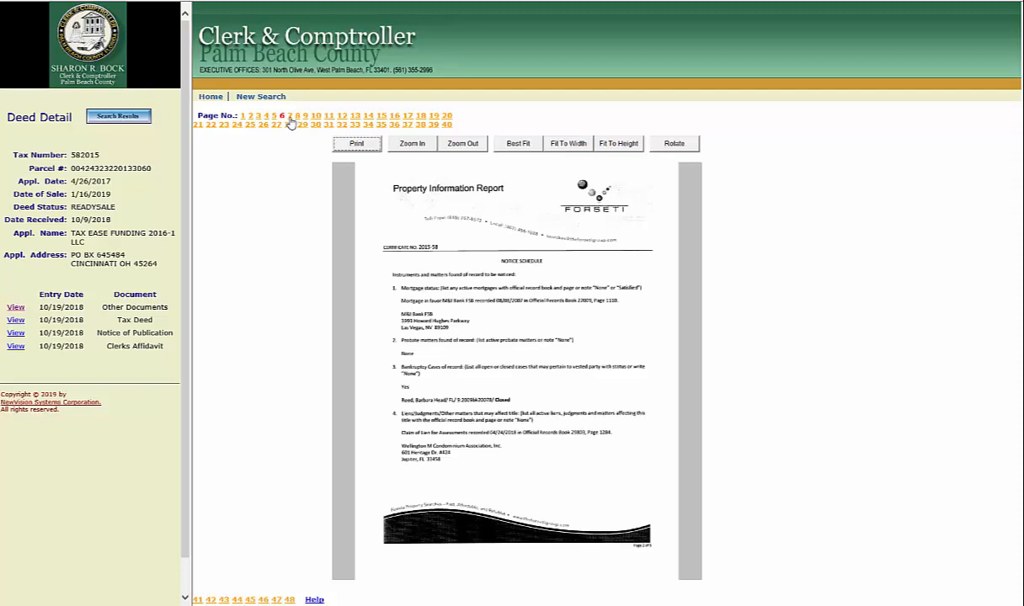
mouse_move(535, 235)
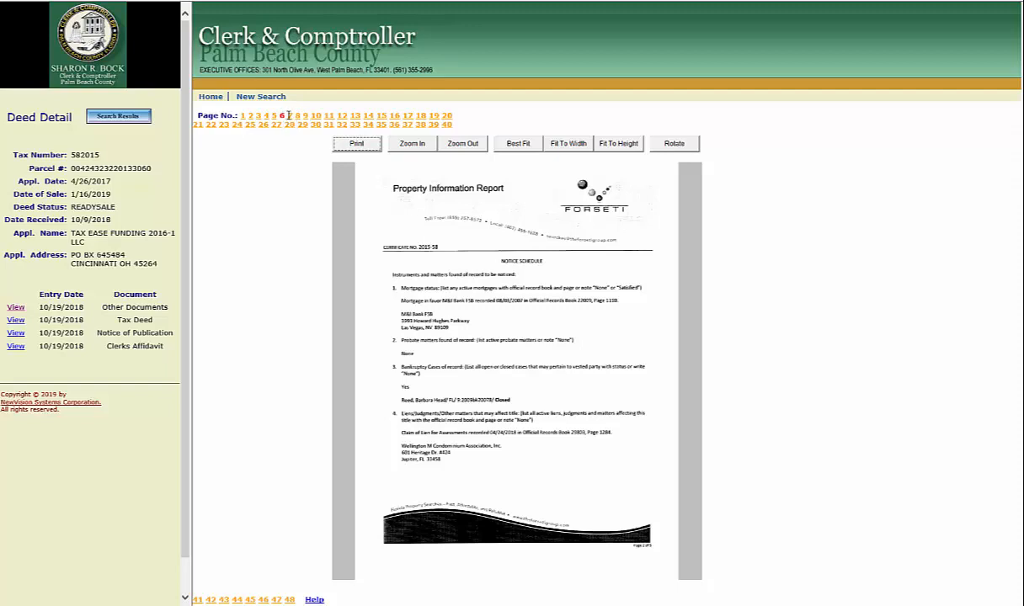
- Advance through page 7 to page 8, the tax assessment roll information
left_click(290, 115)
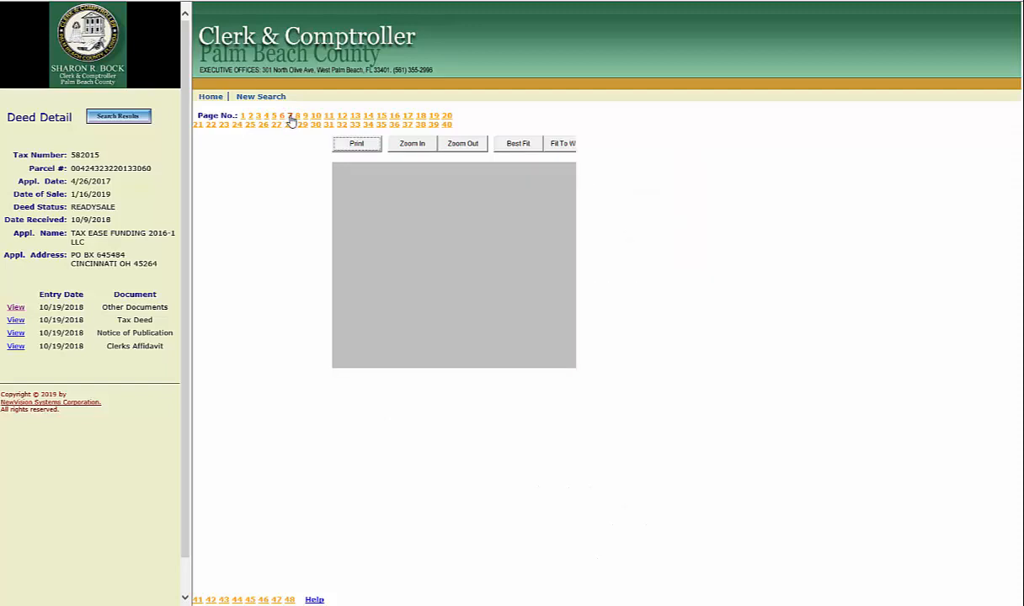
left_click(290, 115)
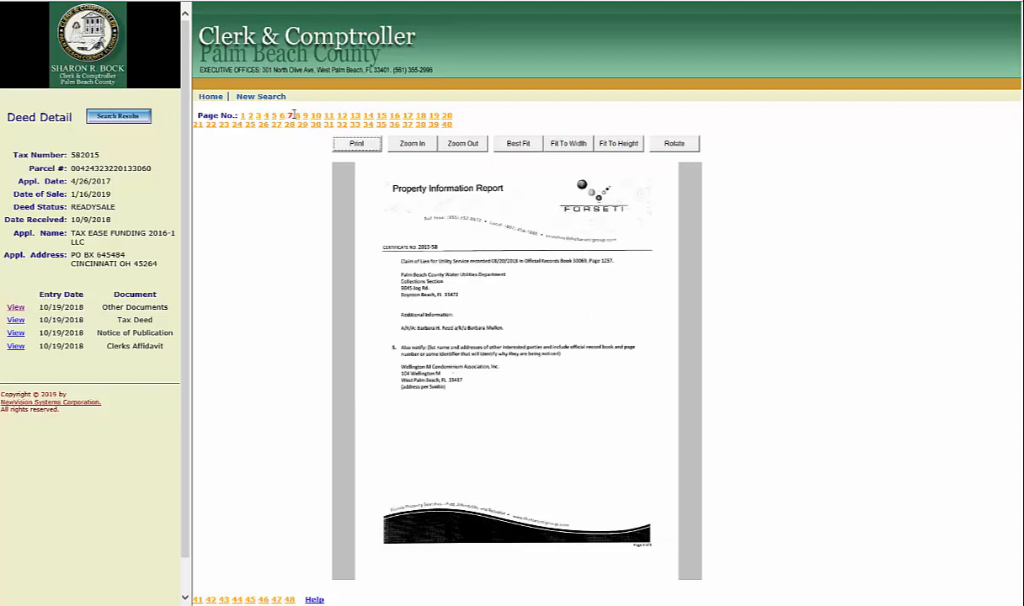
left_click(302, 116)
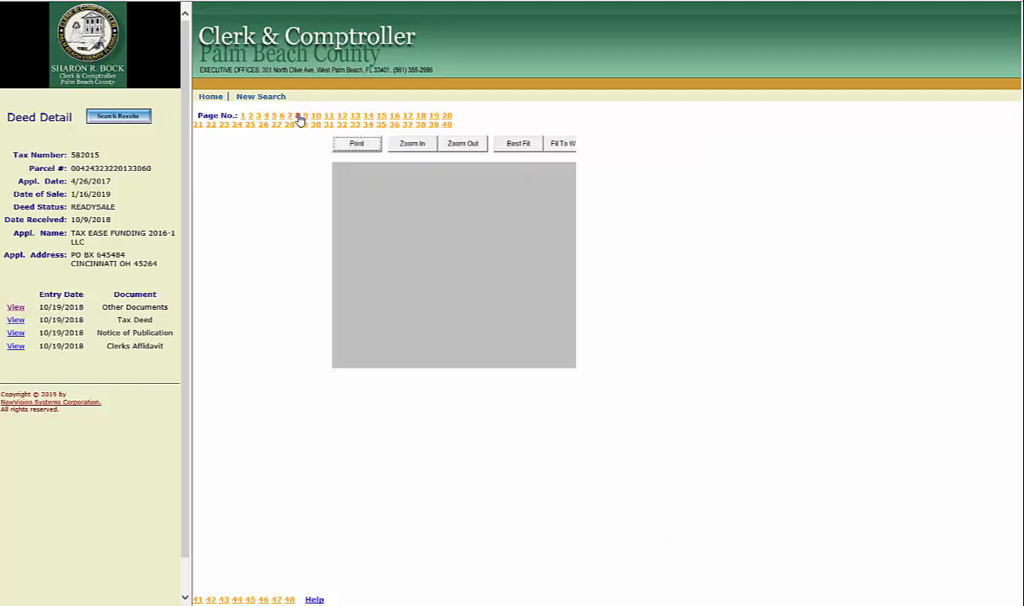
left_click(297, 116)
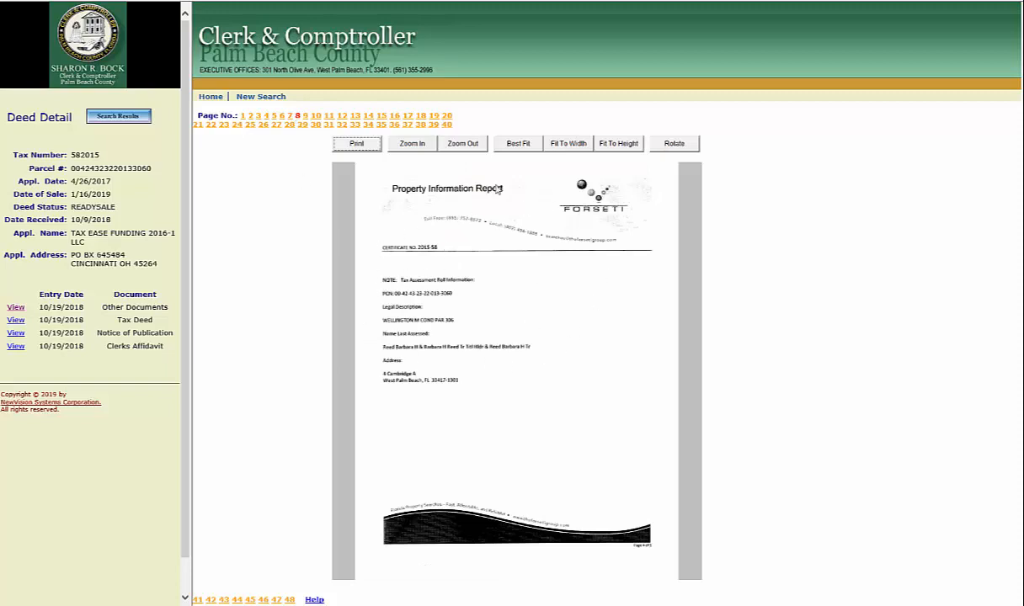
- Show page 9, the report's signed Disclaimer and Signature page
left_click(306, 115)
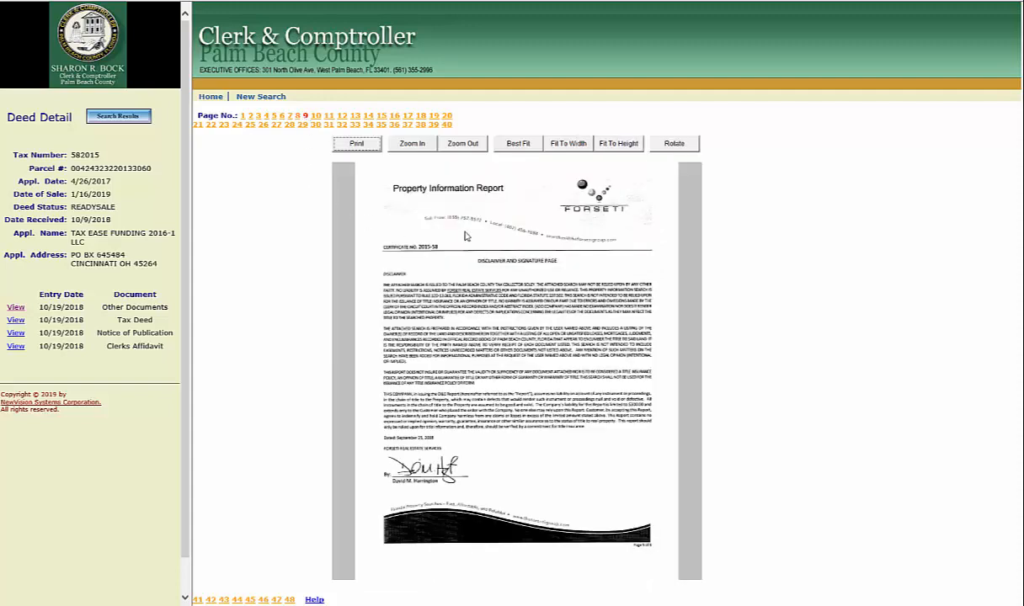
mouse_move(580, 272)
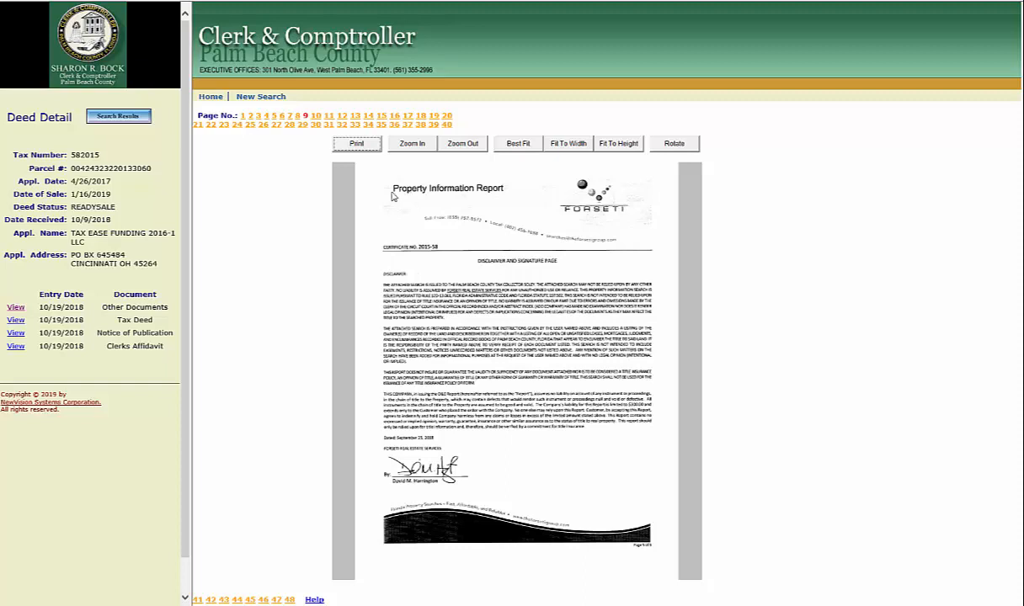
mouse_move(478, 269)
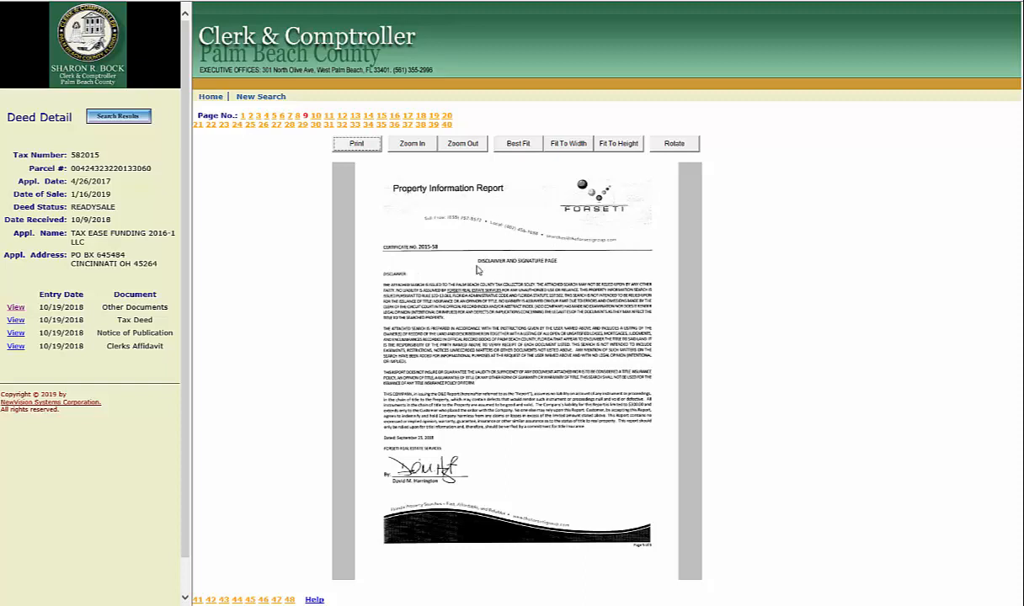
mouse_move(491, 253)
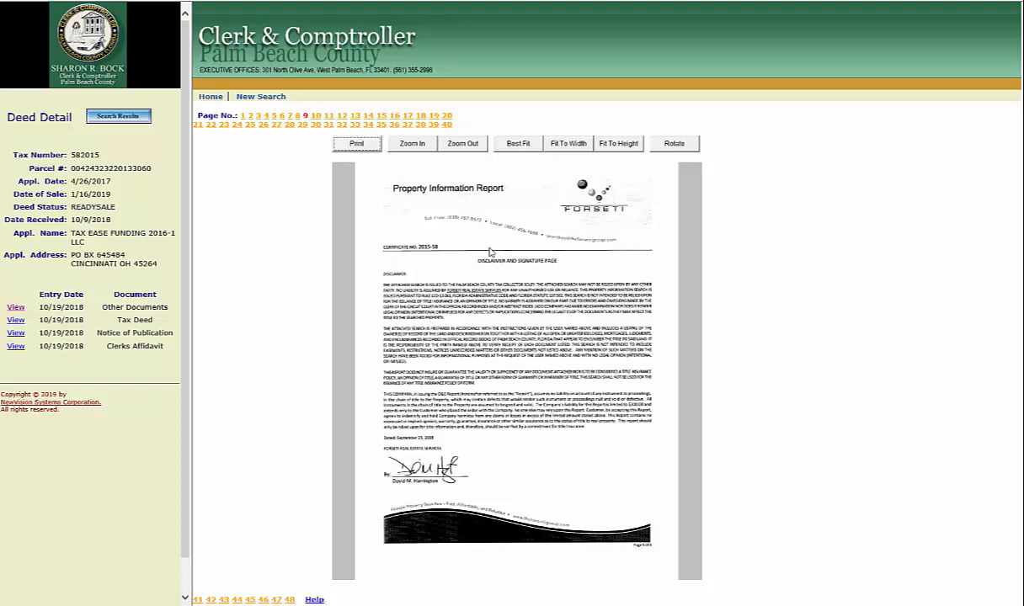
mouse_move(512, 268)
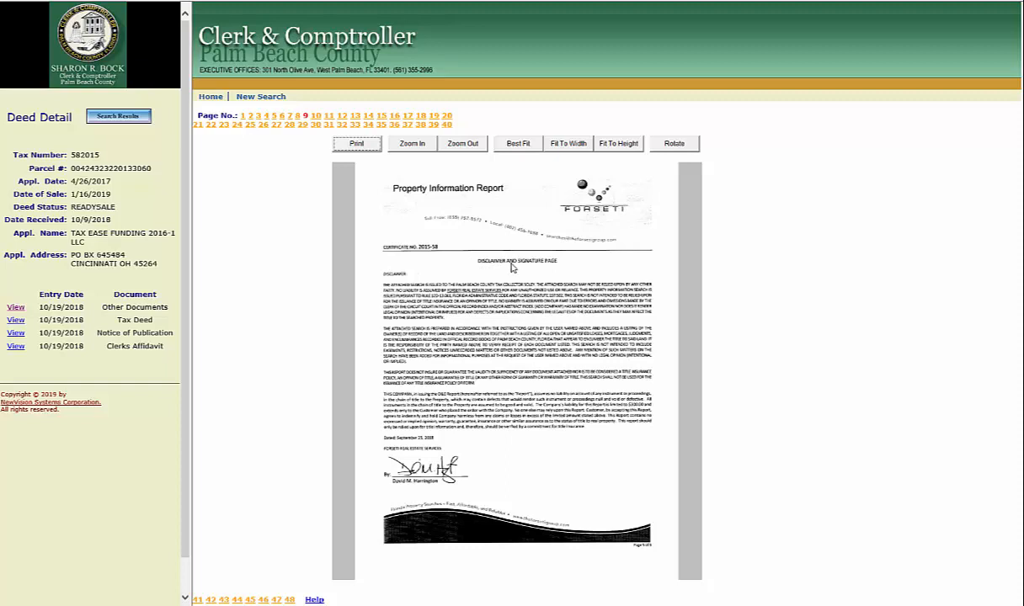
mouse_move(517, 255)
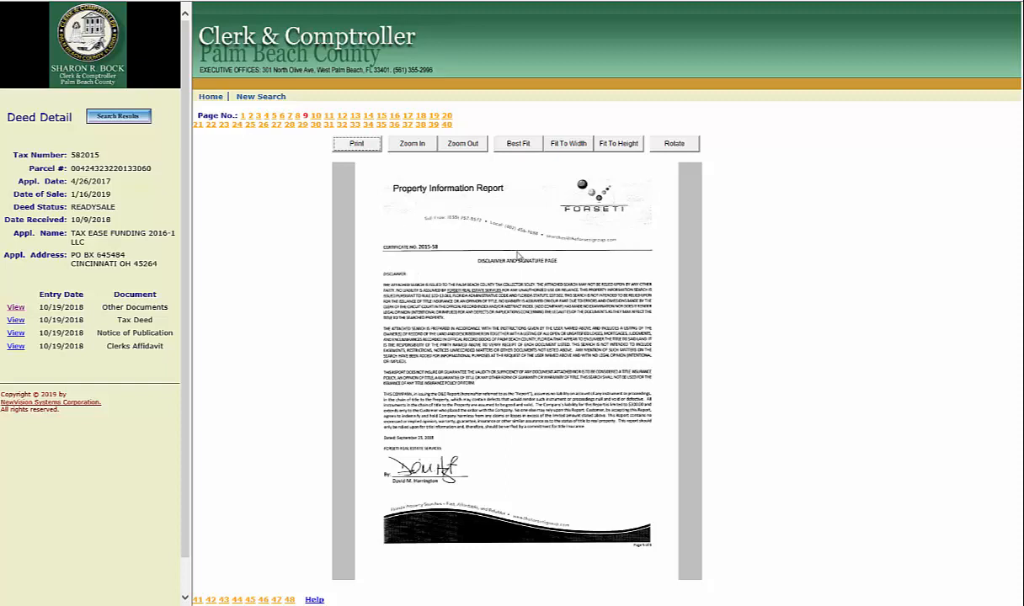
mouse_move(515, 323)
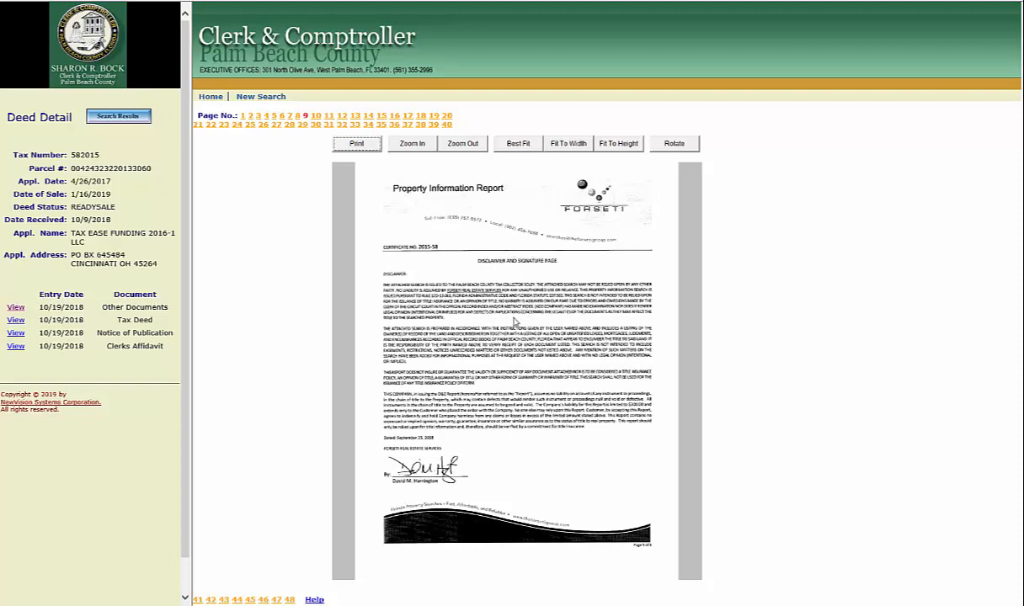